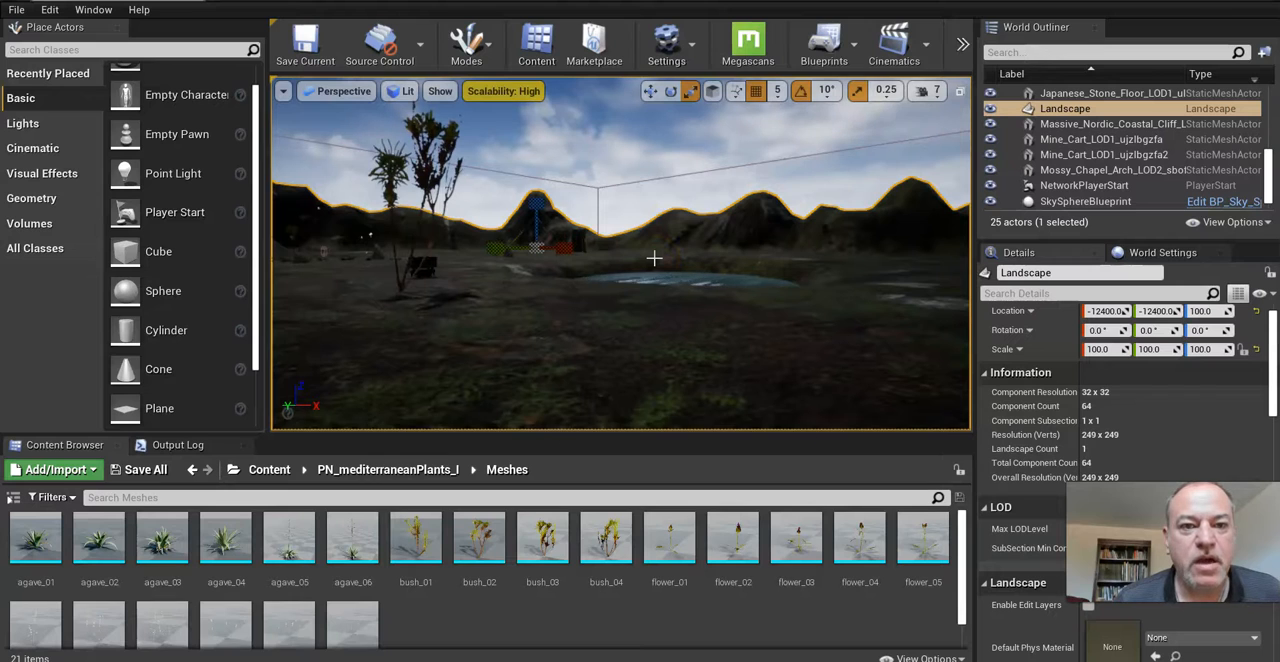
{"action": "mouse_move", "coordinate": [390, 240]}
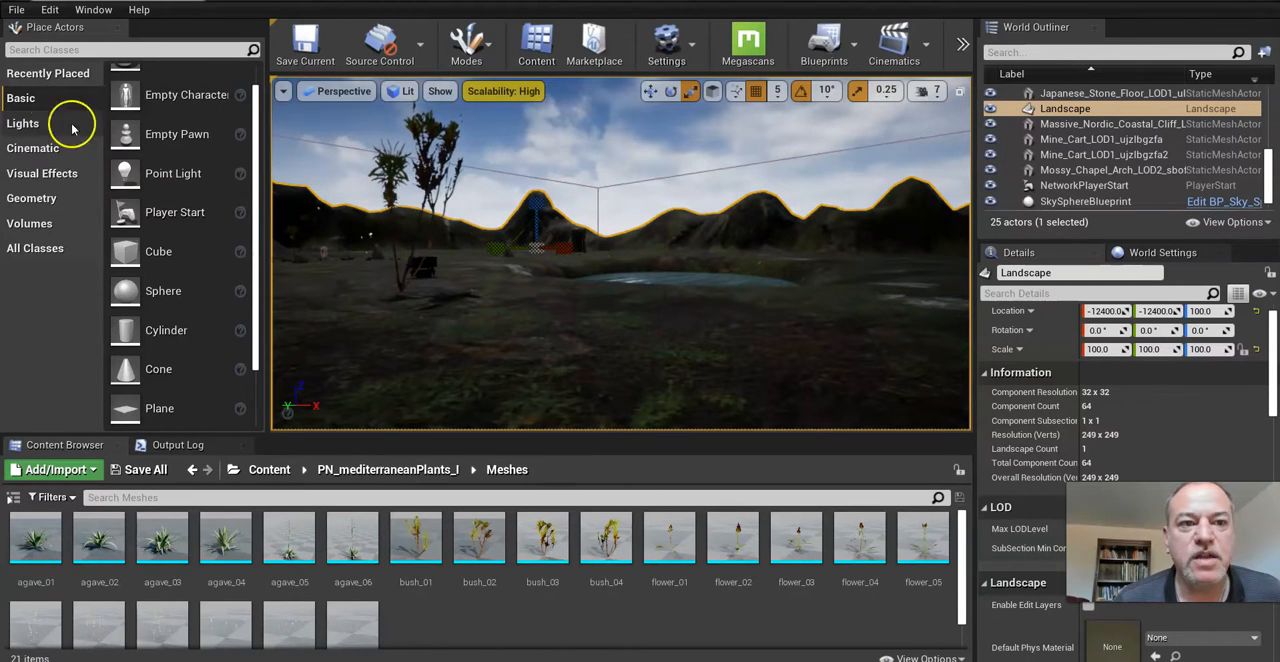
{"action": "mouse_move", "coordinate": [16, 9]}
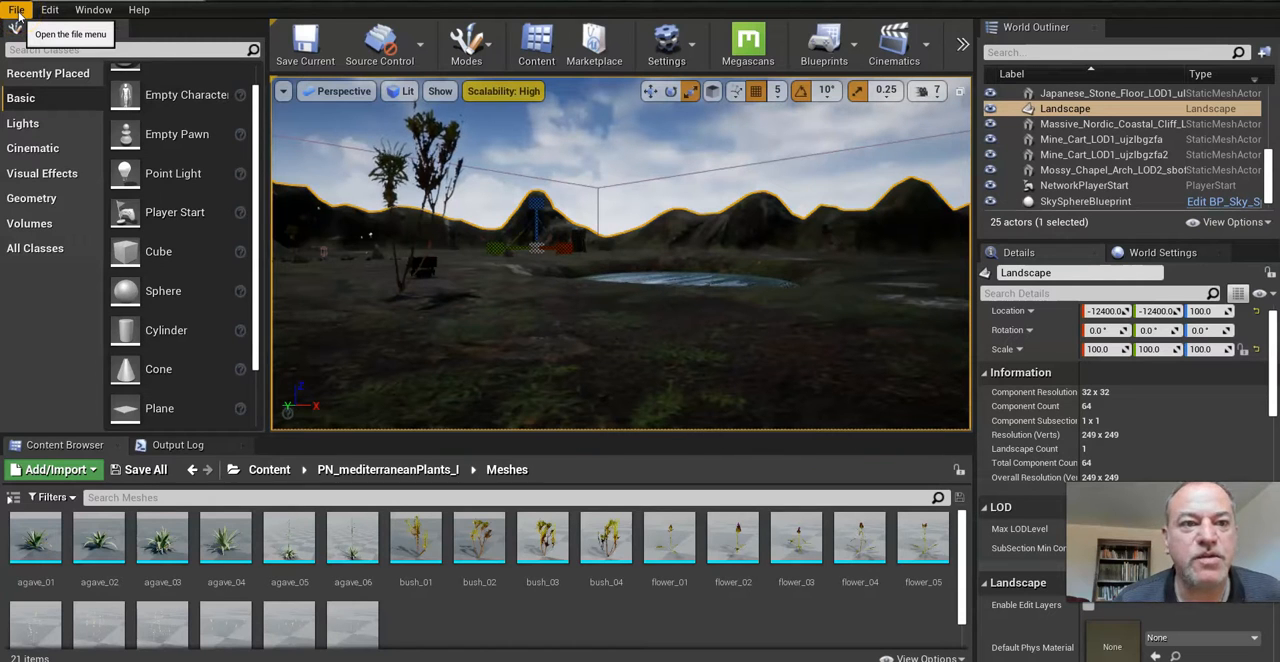
Show the File menu's level, project and packaging commands over the level editor
{"action": "left_click", "coordinate": [16, 9]}
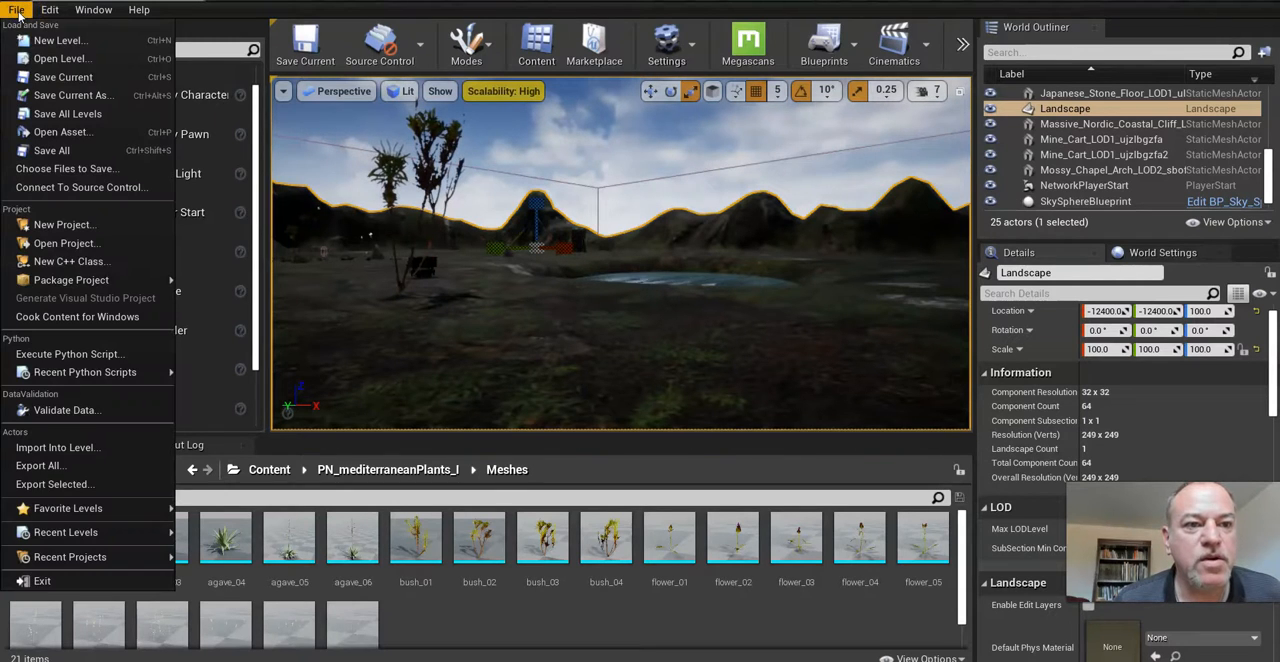
Go to Edit > Project Settings and enter 'ENVIRO' in the project description details
{"action": "left_click", "coordinate": [49, 9]}
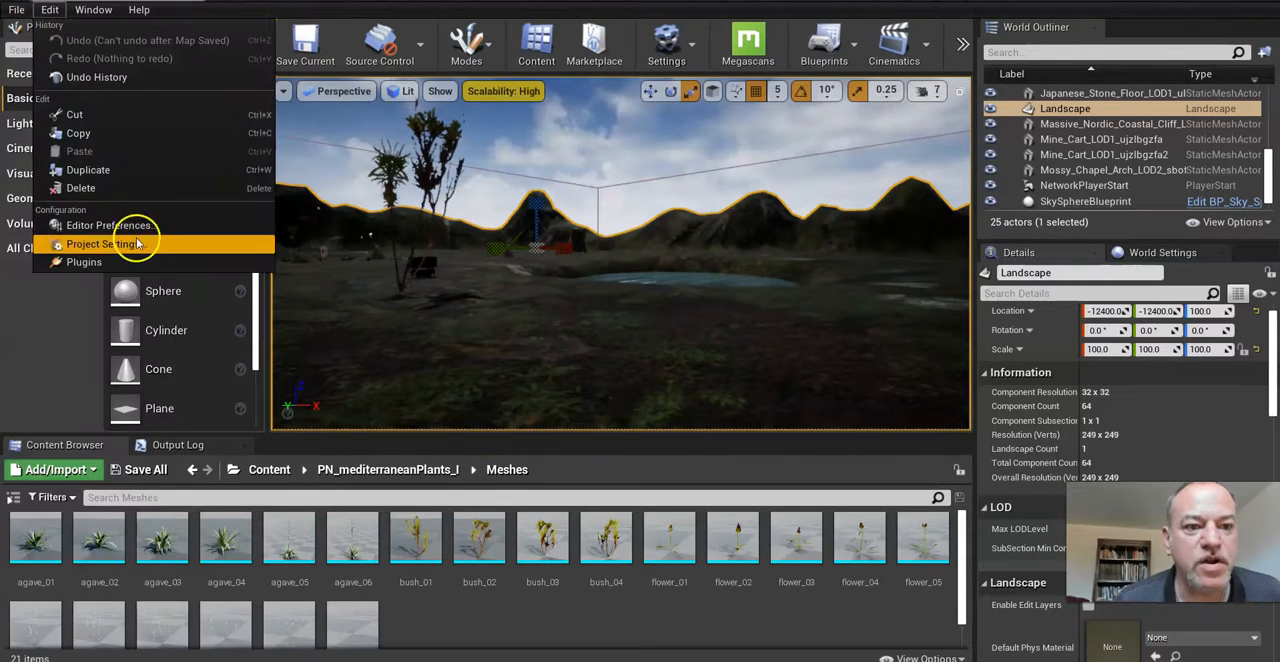
{"action": "left_click", "coordinate": [104, 244]}
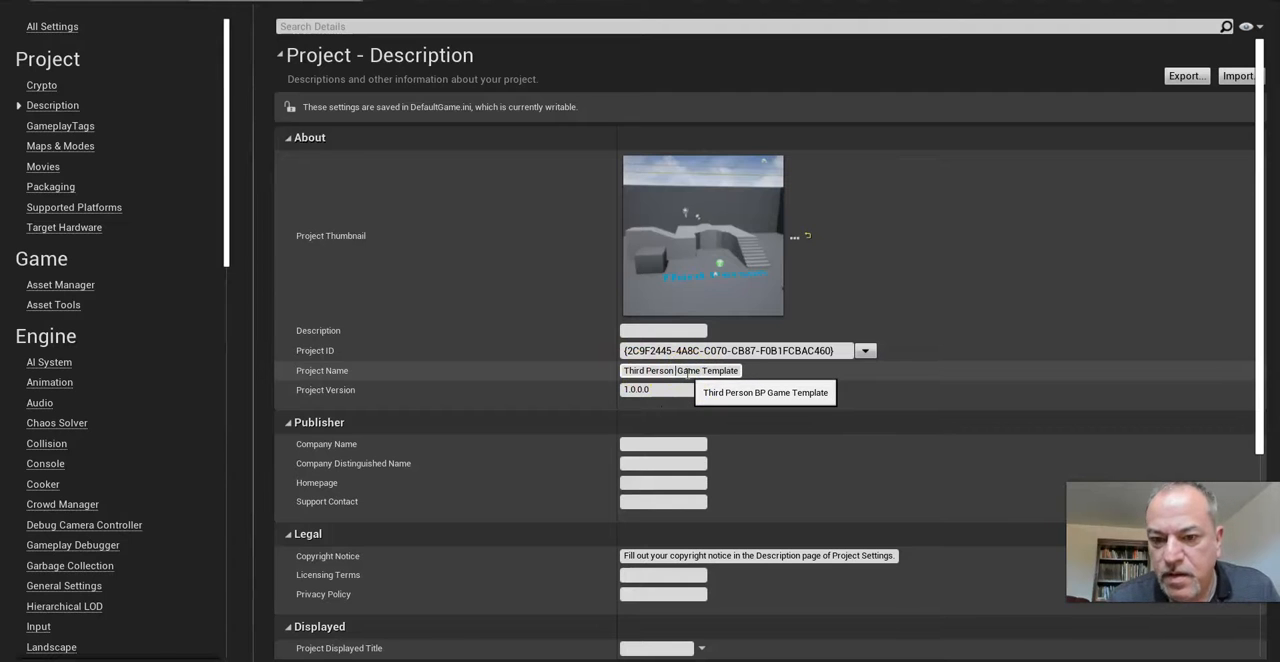
{"action": "type", "text": "ENVIRO"}
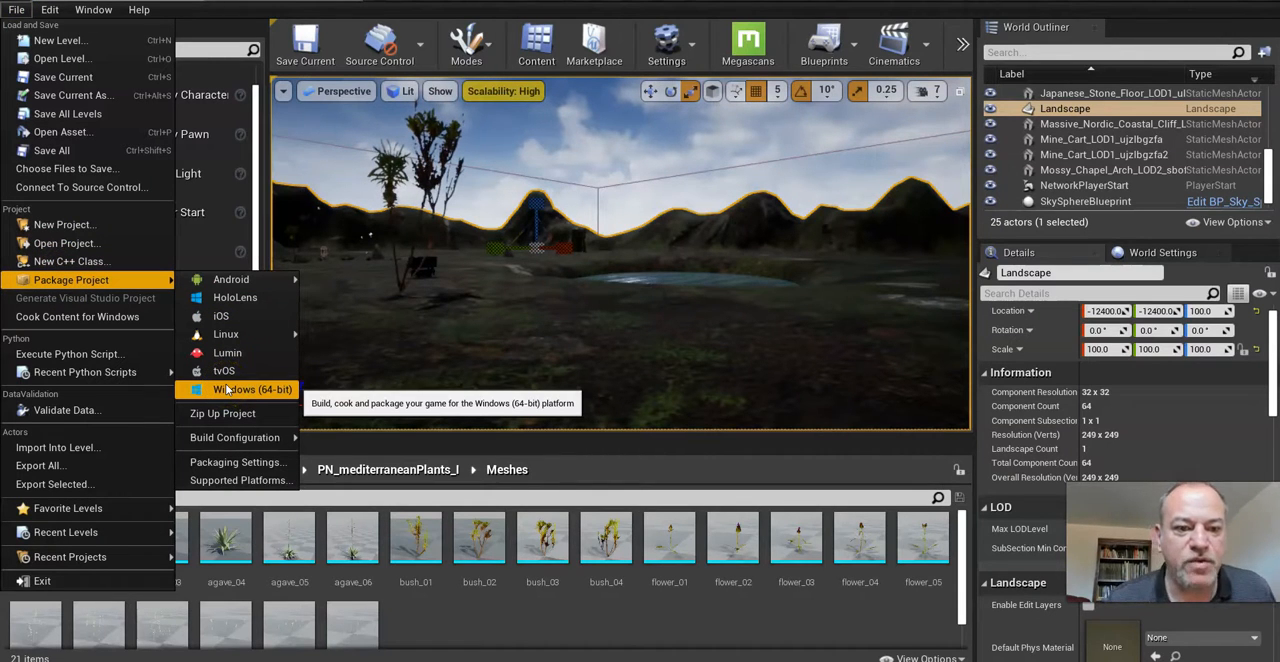
{"action": "mouse_move", "coordinate": [221, 316]}
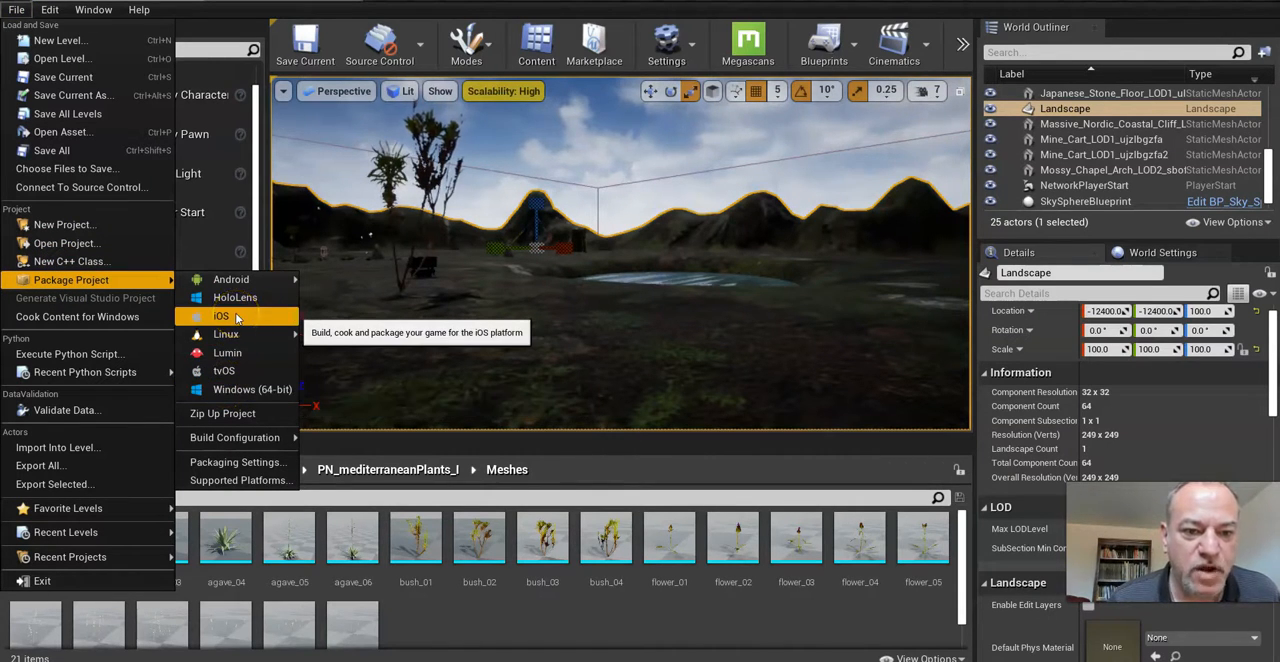
{"action": "mouse_move", "coordinate": [252, 389]}
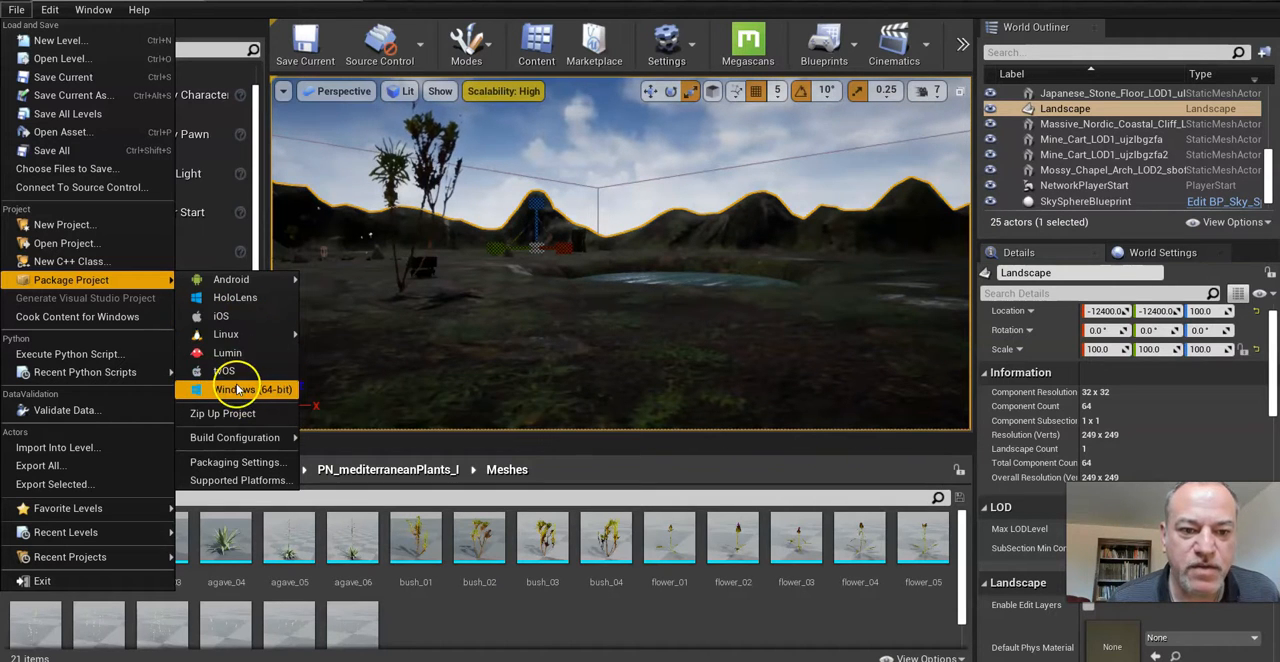
{"action": "mouse_move", "coordinate": [235, 389]}
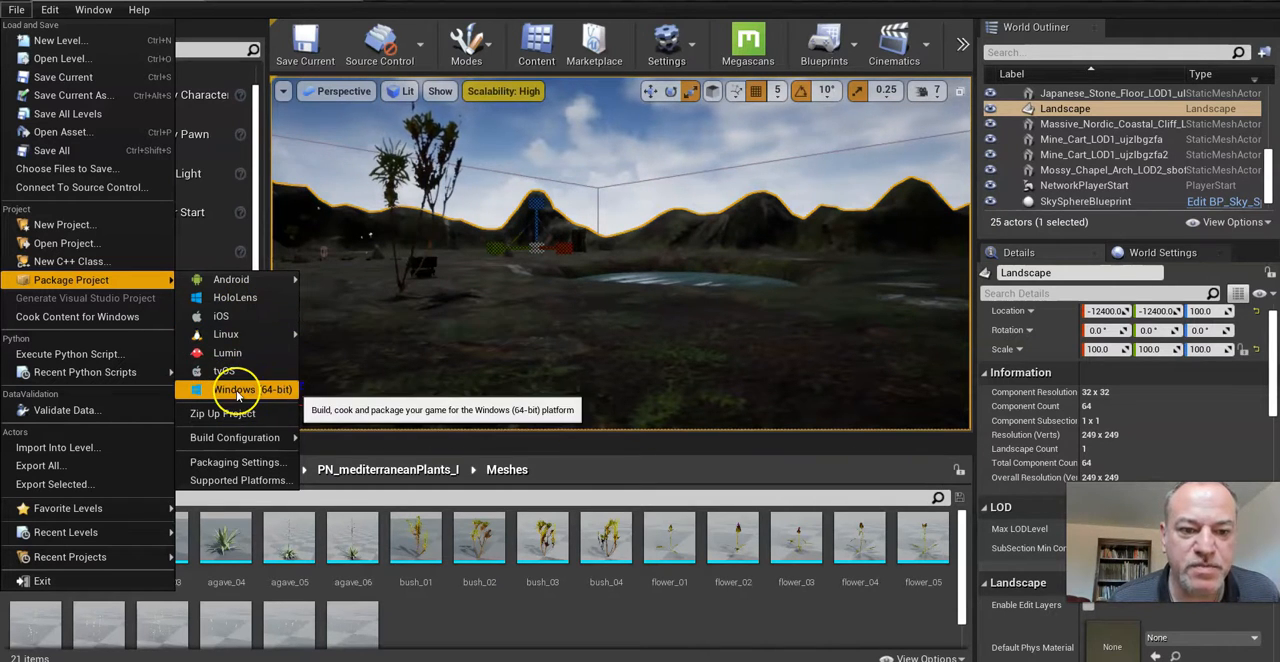
Package the project for the Windows (64-bit) platform into the chosen output folder
{"action": "left_click", "coordinate": [236, 389]}
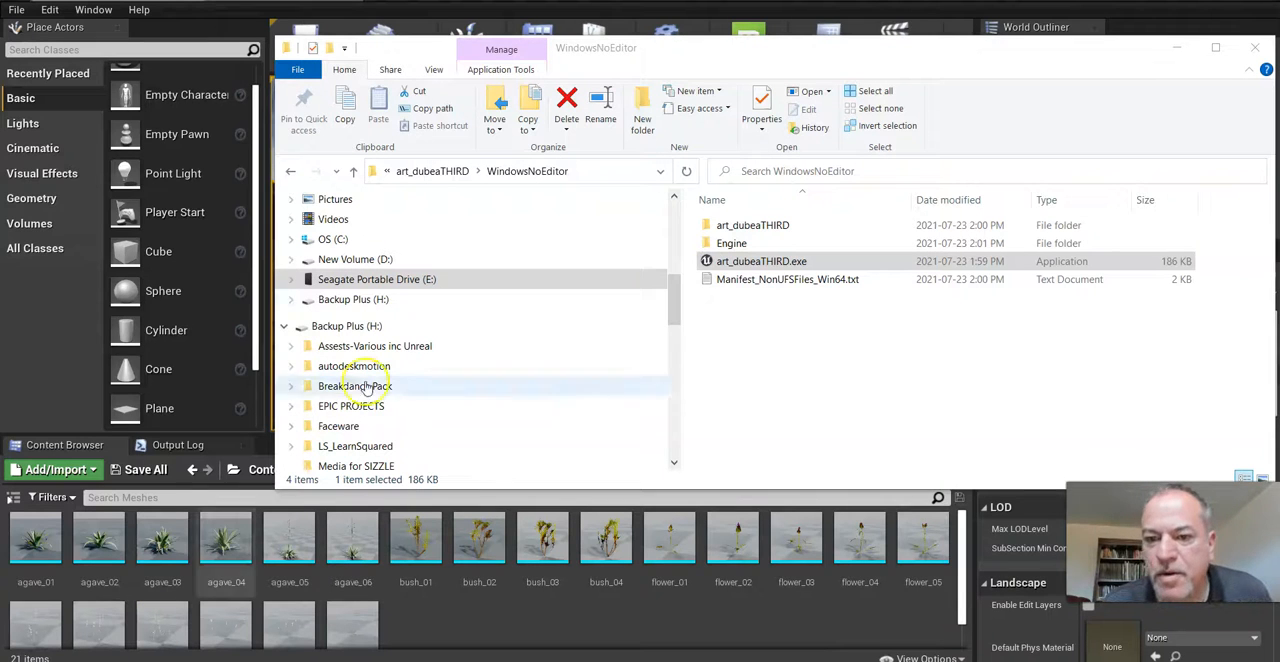
Launch the packaged art_dubeaTHIRD.exe from the WindowsNoEditor output folder
{"action": "left_click", "coordinate": [761, 261]}
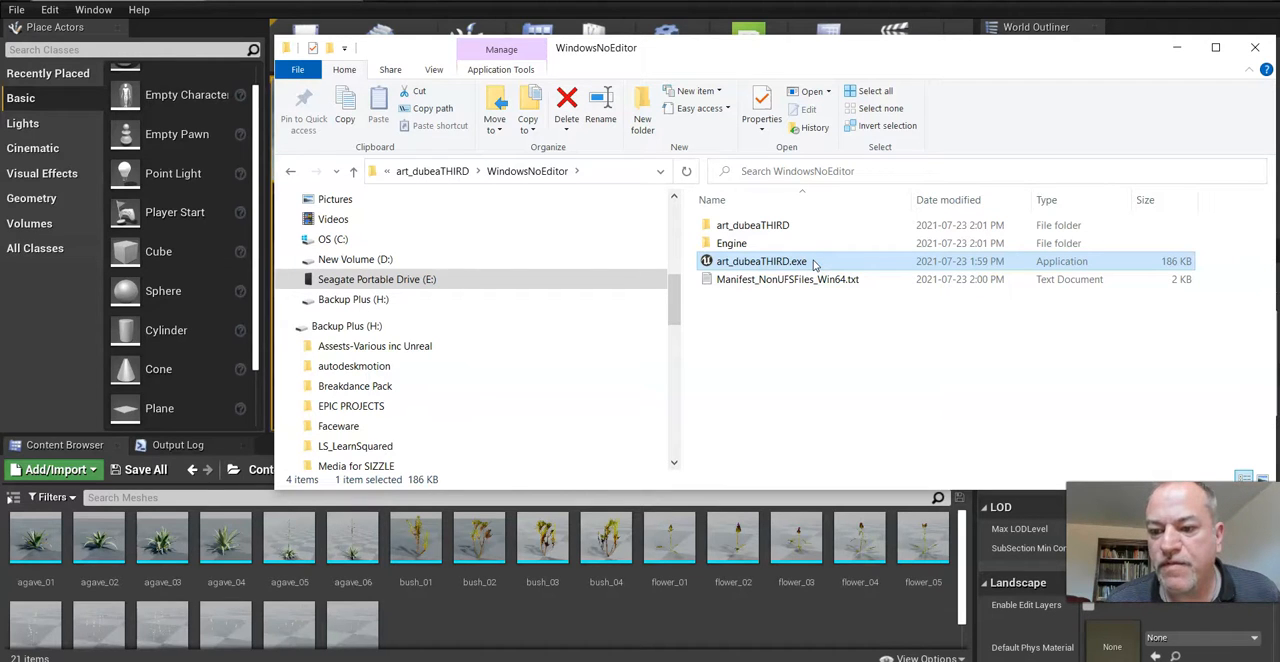
{"action": "double_click", "coordinate": [760, 261]}
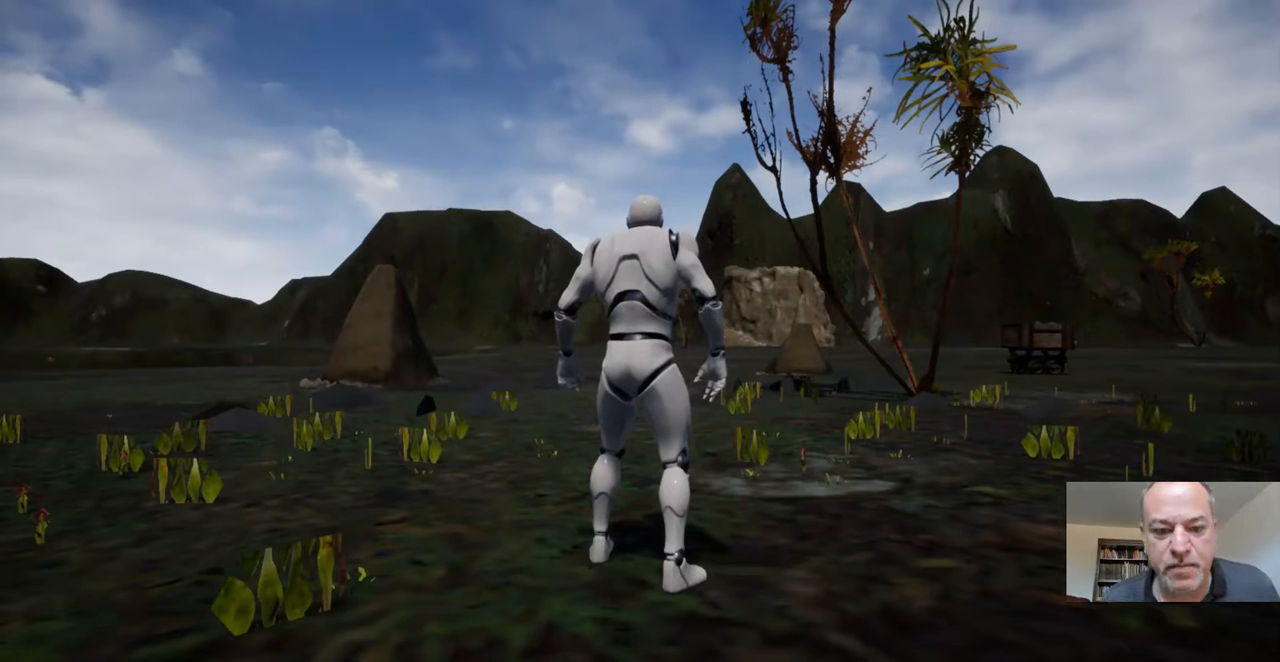